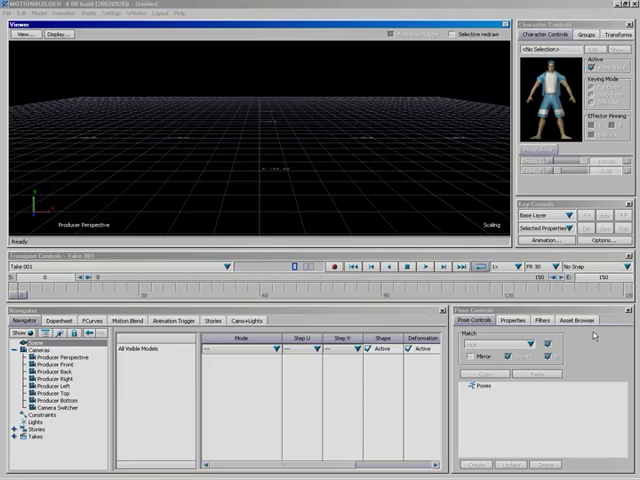
Step: Drag the Cube from Templates > Elements in the Asset Browser into the Viewer
{"action": "left_click", "coordinate": [593, 320]}
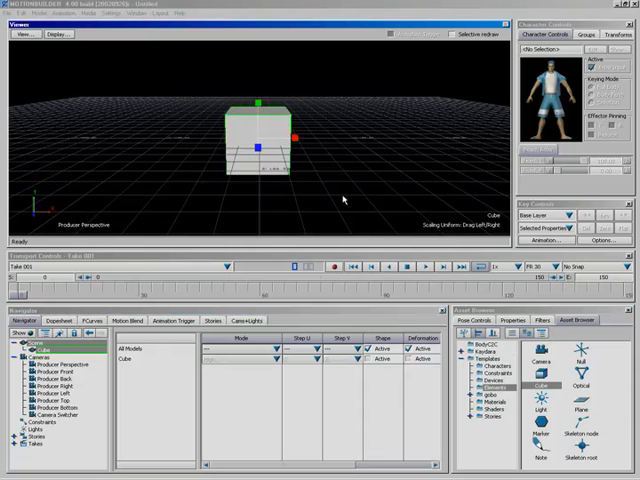
{"action": "mouse_move", "coordinate": [119, 201]}
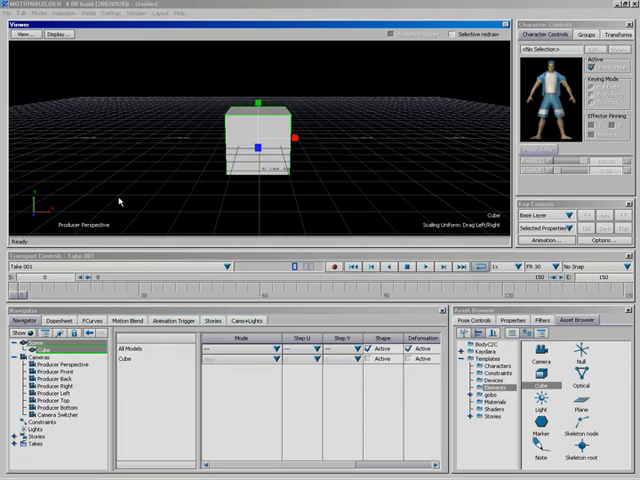
{"action": "mouse_move", "coordinate": [137, 133]}
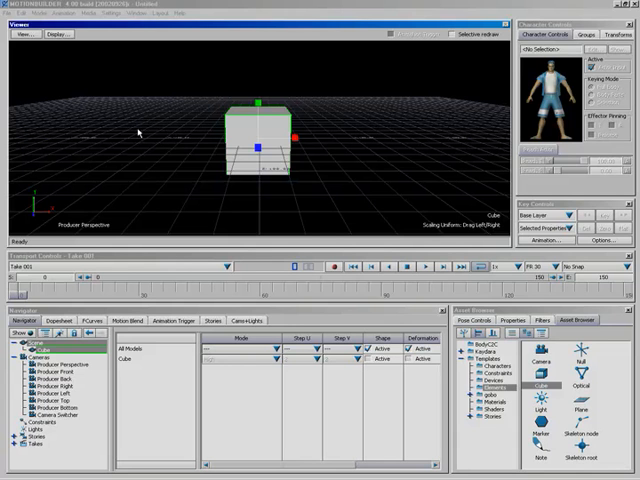
{"action": "mouse_move", "coordinate": [146, 135]}
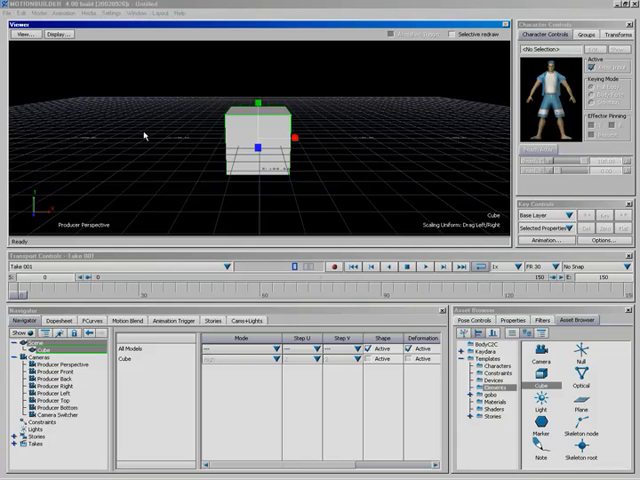
{"action": "mouse_move", "coordinate": [262, 160]}
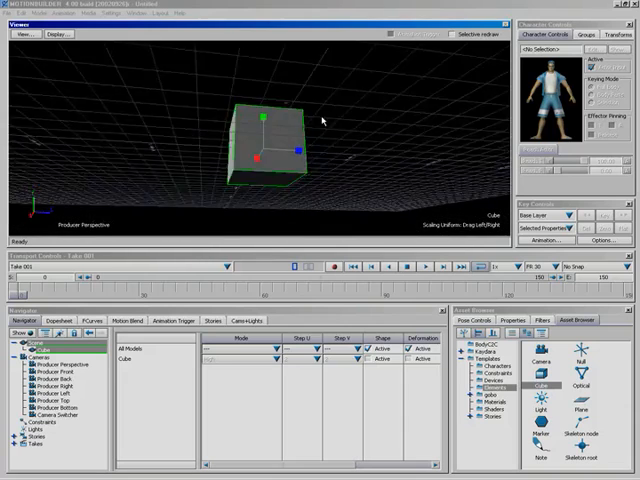
Step: Orbit the Producer Perspective camera to view the cube from above and other sides
{"action": "left_click_drag", "start_coordinate": [322, 120], "coordinate": [167, 193]}
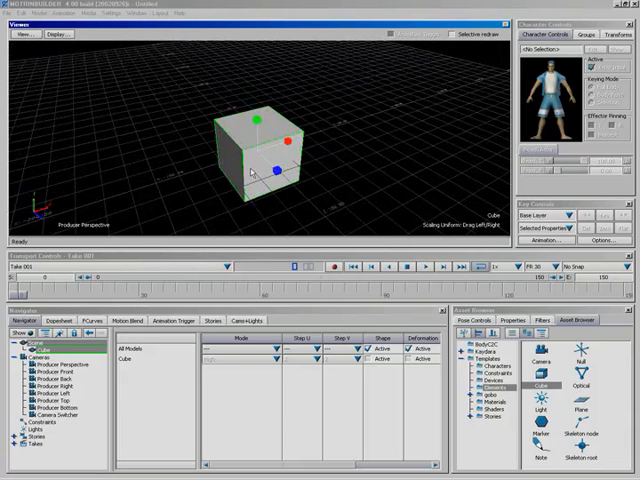
{"action": "mouse_move", "coordinate": [252, 175]}
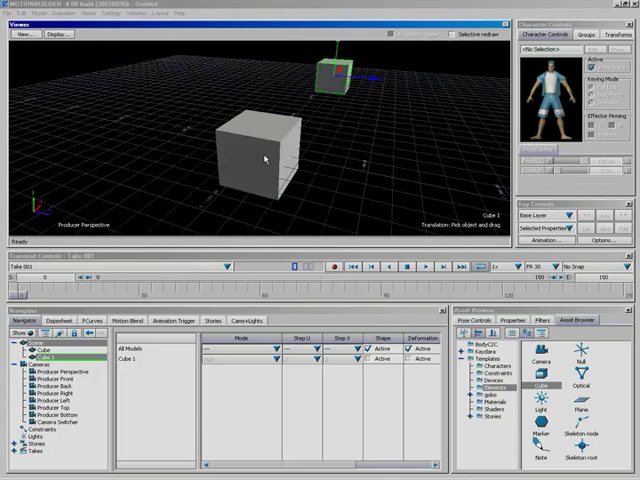
Step: Translate Cube 1 away from the original cube, then select the original Cube
{"action": "left_click_drag", "start_coordinate": [335, 70], "coordinate": [410, 85]}
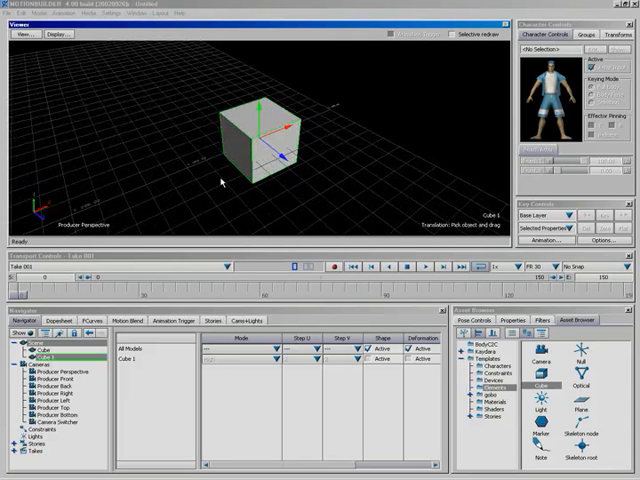
{"action": "mouse_move", "coordinate": [333, 174]}
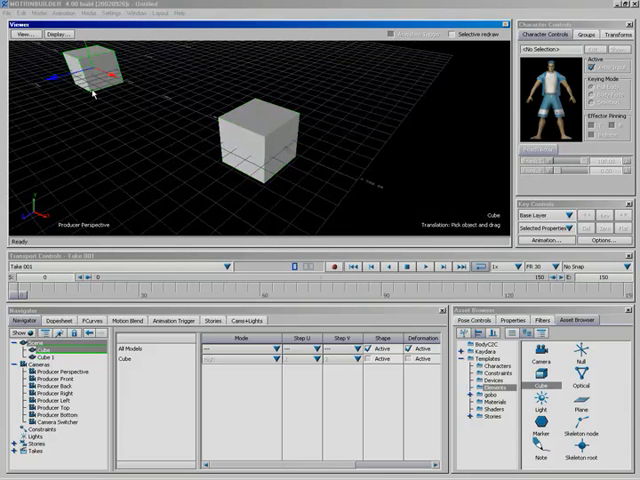
{"action": "left_click", "coordinate": [240, 145]}
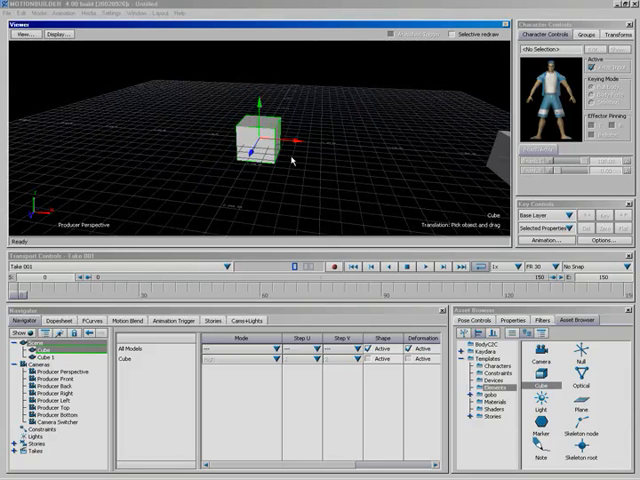
{"action": "mouse_move", "coordinate": [287, 163]}
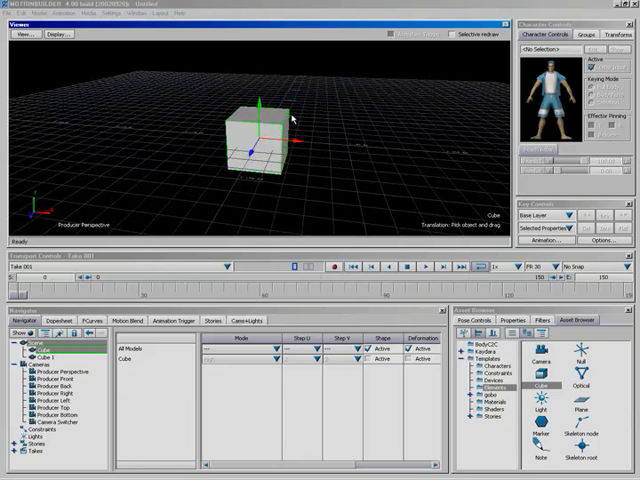
{"action": "mouse_move", "coordinate": [280, 123]}
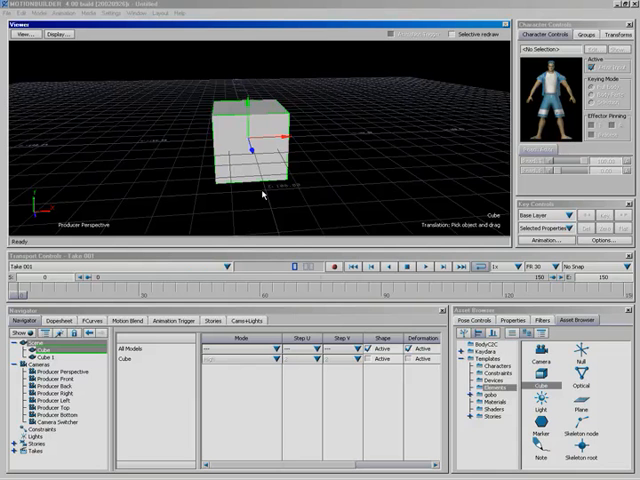
{"action": "mouse_move", "coordinate": [272, 185]}
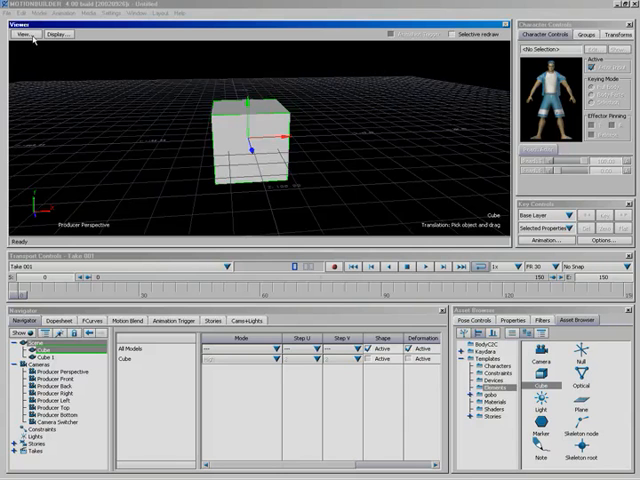
Step: Choose a two-pane layout, then a three-pane layout with Schematic and Producer Top views
{"action": "left_click", "coordinate": [26, 35]}
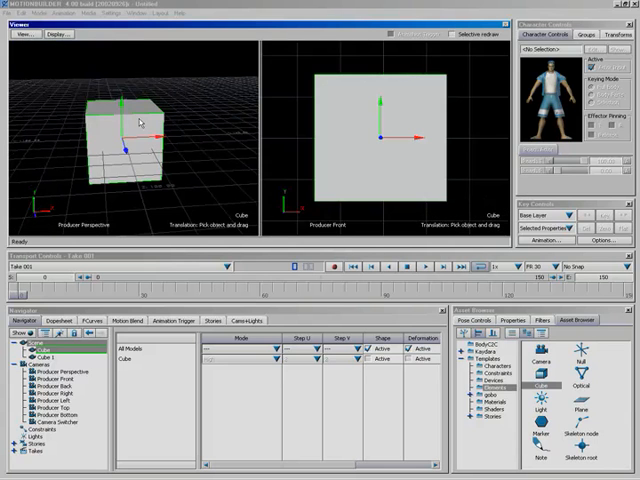
{"action": "left_click", "coordinate": [26, 36]}
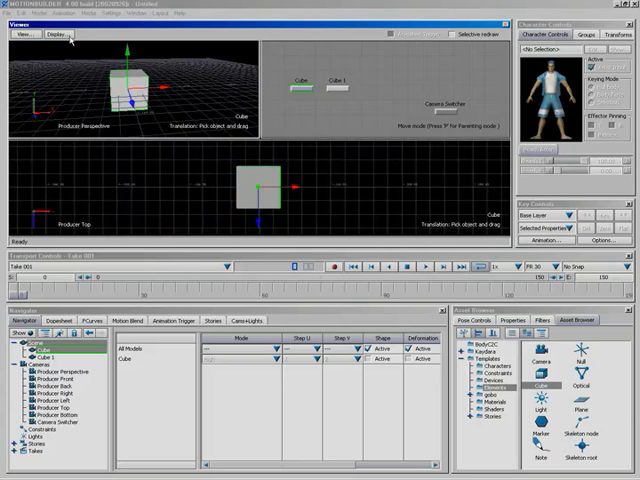
{"action": "left_click", "coordinate": [24, 36]}
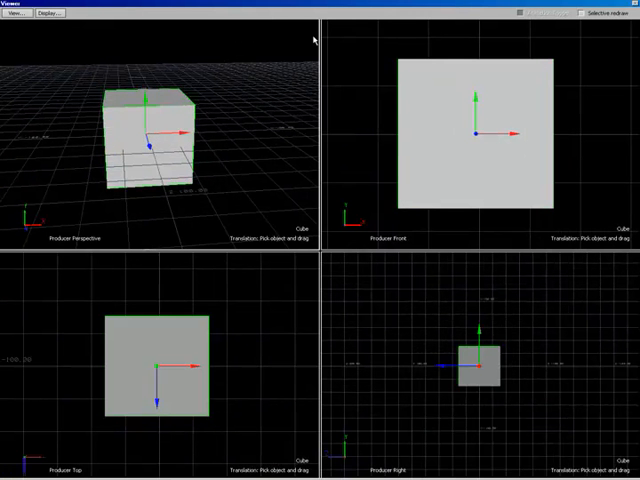
{"action": "mouse_move", "coordinate": [360, 187]}
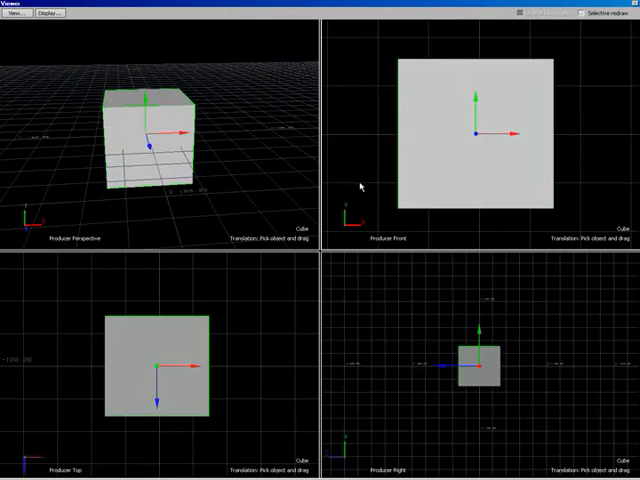
{"action": "mouse_move", "coordinate": [305, 297]}
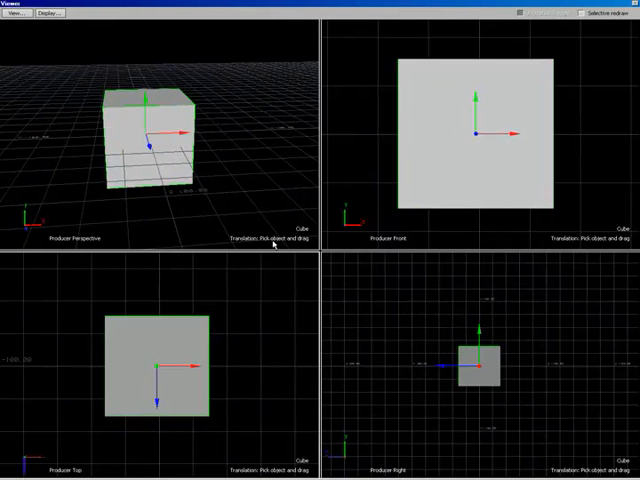
{"action": "mouse_move", "coordinate": [218, 324]}
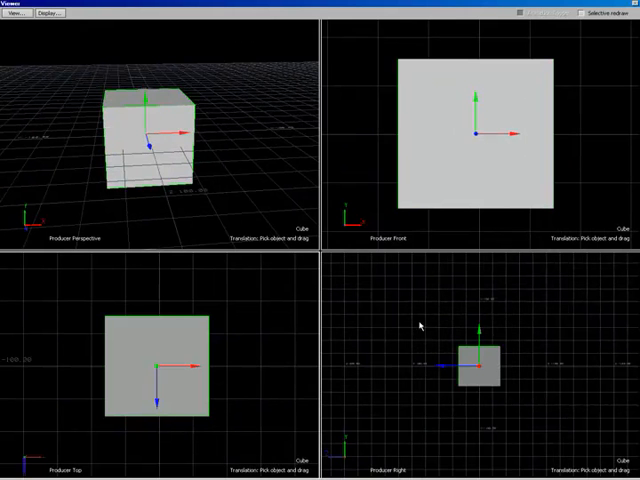
{"action": "mouse_move", "coordinate": [412, 346]}
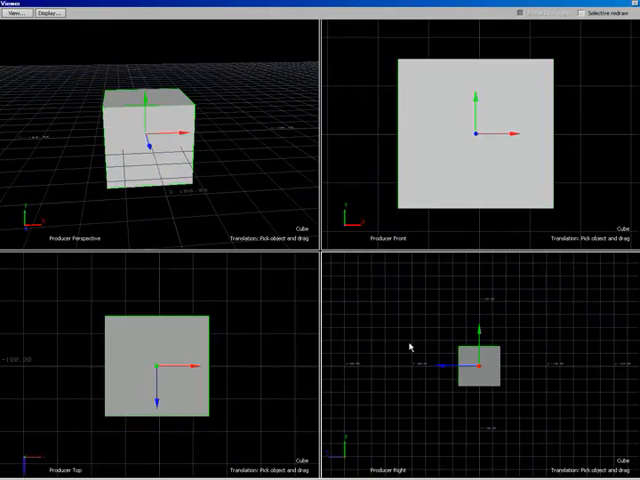
{"action": "mouse_move", "coordinate": [316, 267]}
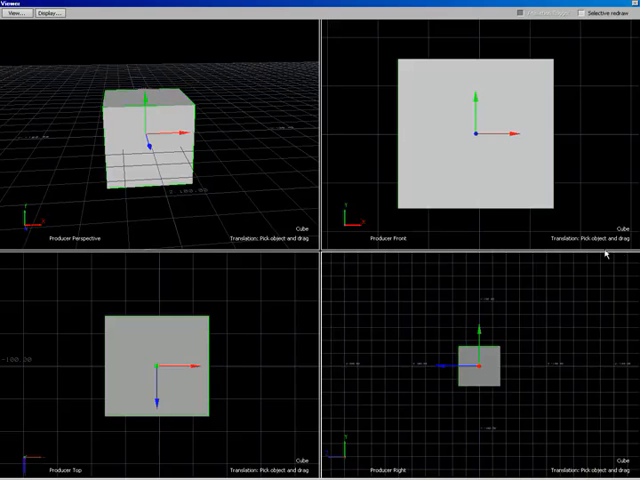
{"action": "mouse_move", "coordinate": [280, 273]}
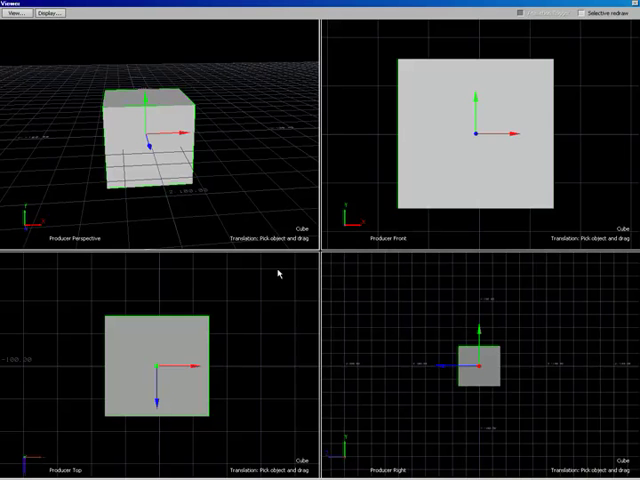
{"action": "mouse_move", "coordinate": [341, 176]}
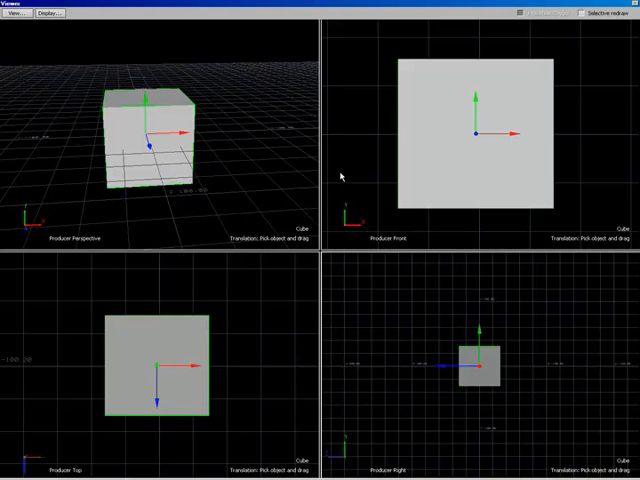
{"action": "mouse_move", "coordinate": [295, 172]}
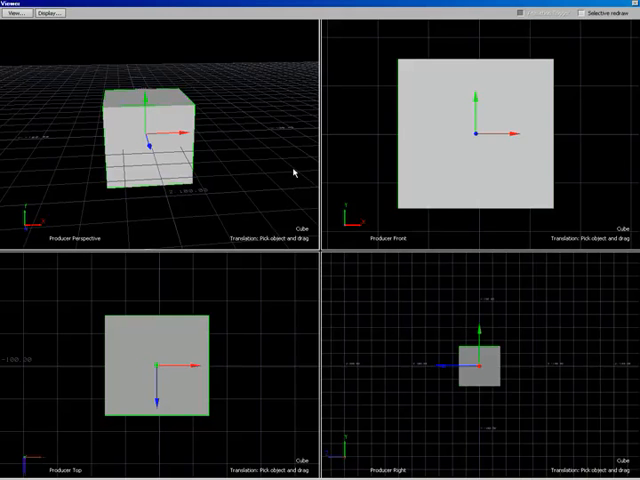
{"action": "mouse_move", "coordinate": [297, 336]}
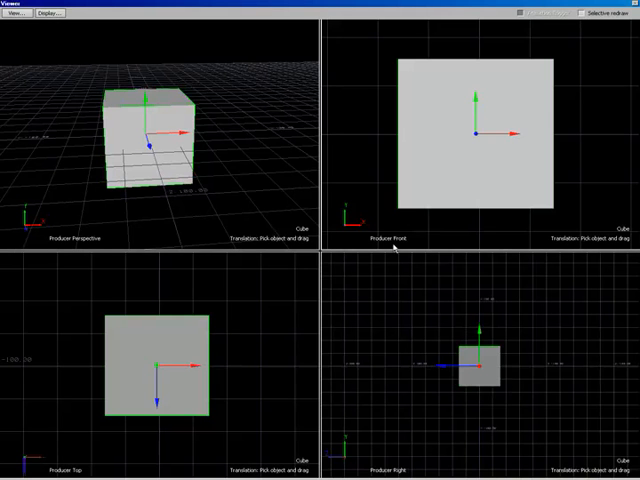
{"action": "mouse_move", "coordinate": [404, 233]}
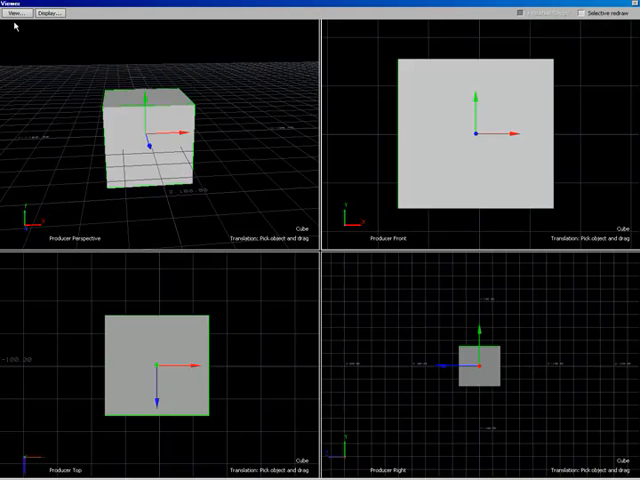
{"action": "mouse_move", "coordinate": [10, 33]}
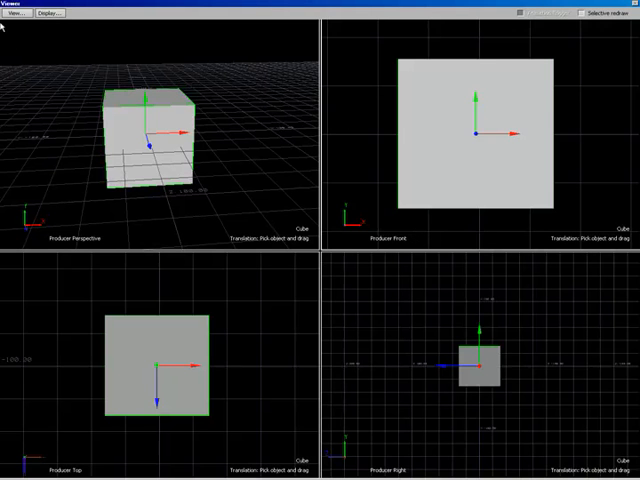
Step: Set the top-right pane to View > Perspective > Producer Perspective
{"action": "left_click", "coordinate": [20, 10]}
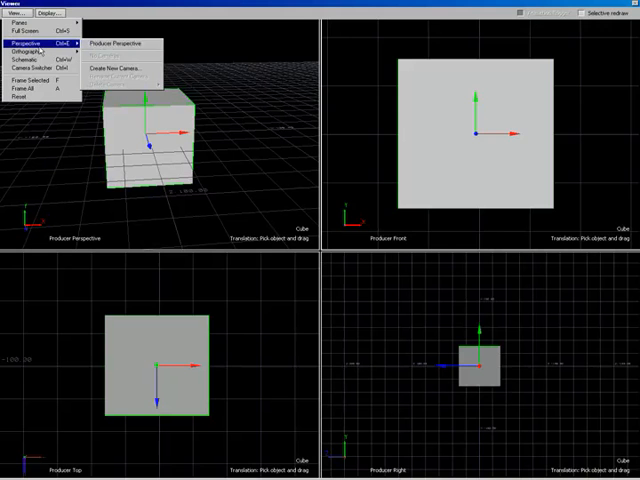
{"action": "left_click", "coordinate": [143, 43]}
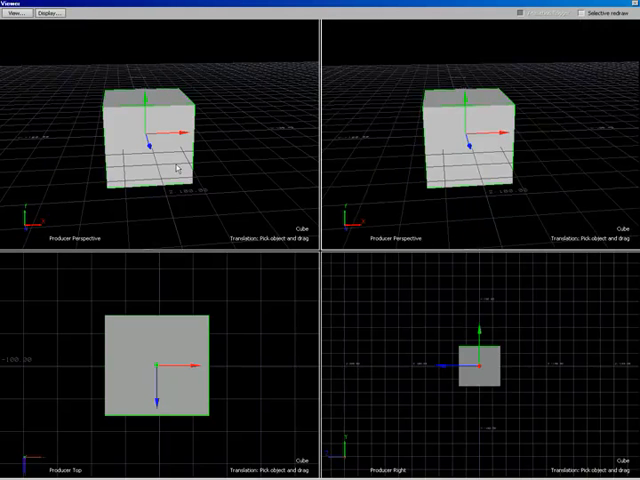
{"action": "mouse_move", "coordinate": [157, 200]}
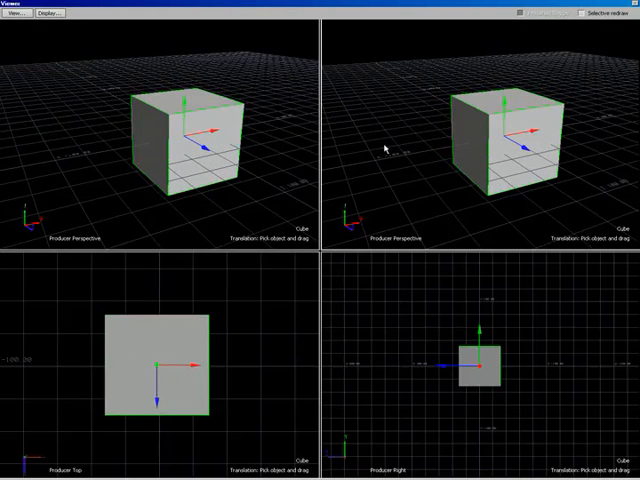
Step: Set the top-right pane to View > Orthographic > Producer Front
{"action": "left_click", "coordinate": [16, 15]}
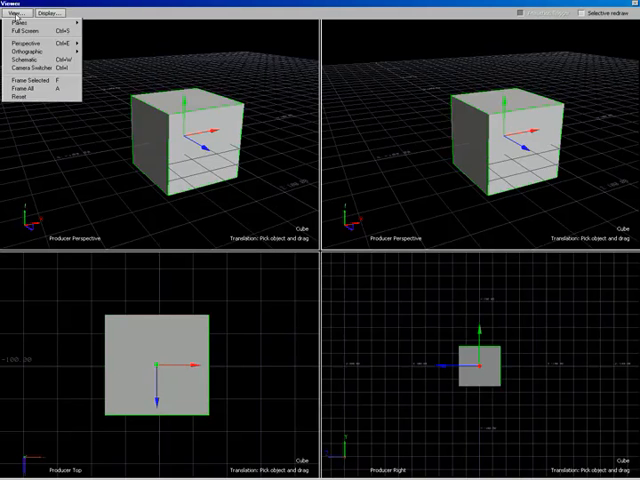
{"action": "mouse_move", "coordinate": [30, 45]}
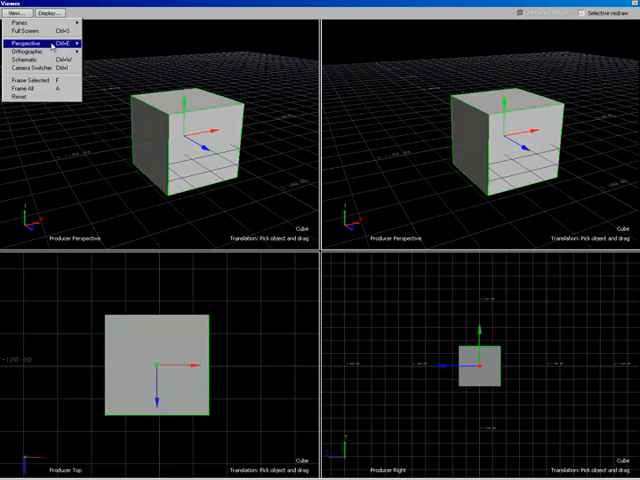
{"action": "mouse_move", "coordinate": [30, 46]}
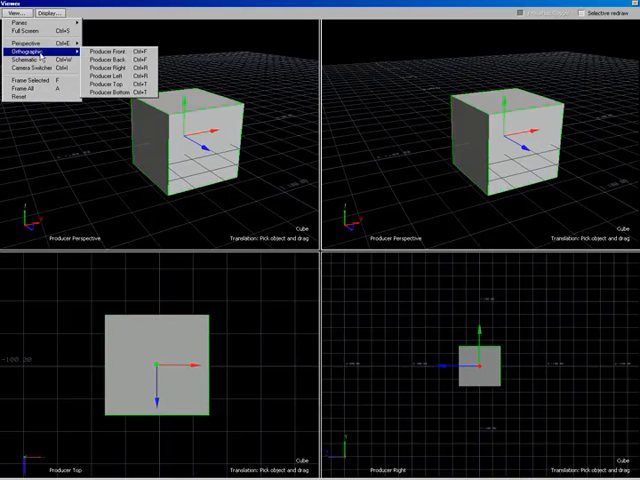
{"action": "mouse_move", "coordinate": [123, 55]}
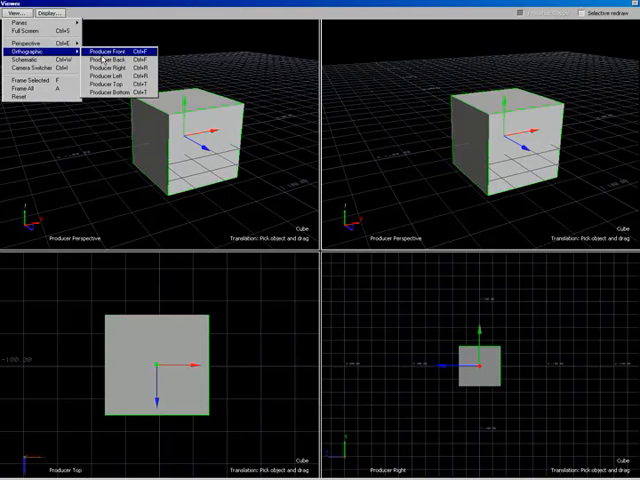
{"action": "left_click", "coordinate": [120, 47]}
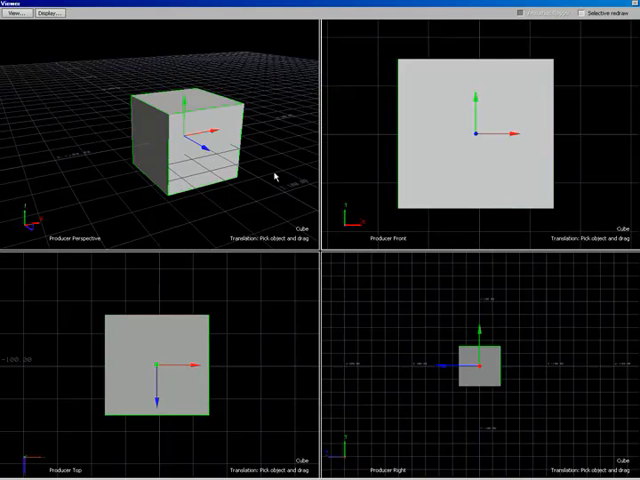
Step: Open the top-right pane's View menu to pick Schematic
{"action": "left_click", "coordinate": [18, 14]}
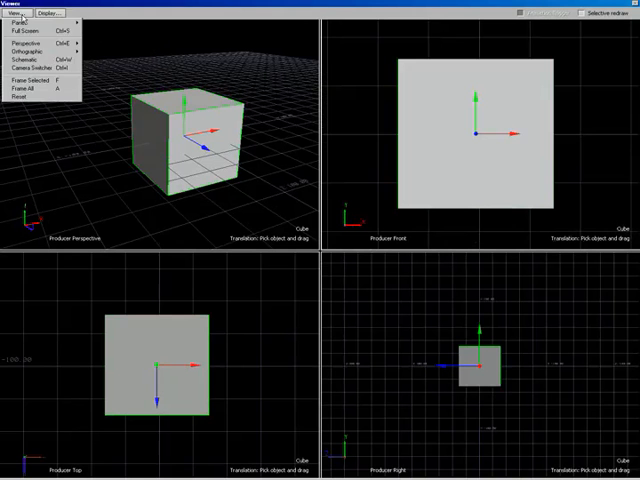
{"action": "mouse_move", "coordinate": [30, 72]}
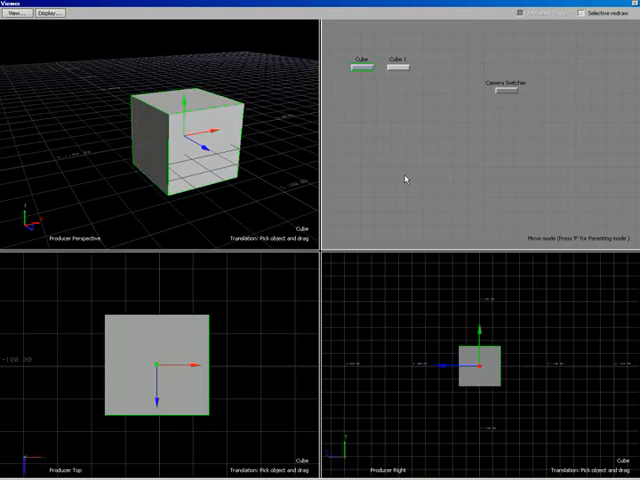
{"action": "mouse_move", "coordinate": [449, 200]}
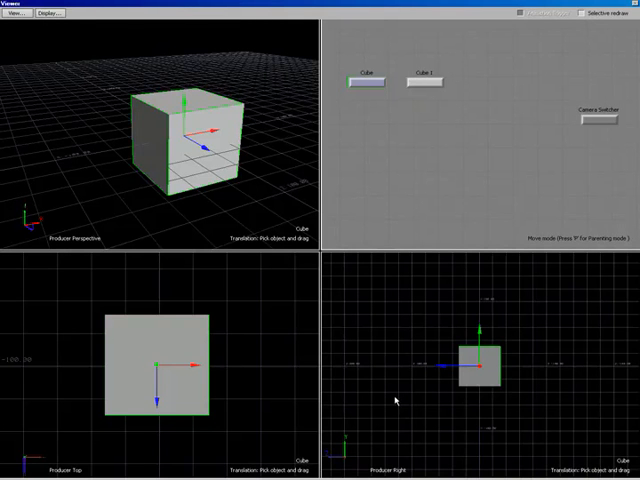
{"action": "mouse_move", "coordinate": [370, 155]}
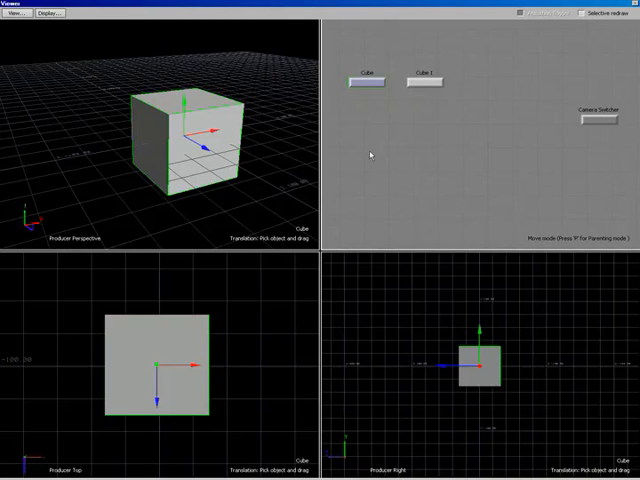
Step: Open the top-right pane's View menu to pick Orthographic > Producer Front
{"action": "left_click", "coordinate": [20, 13]}
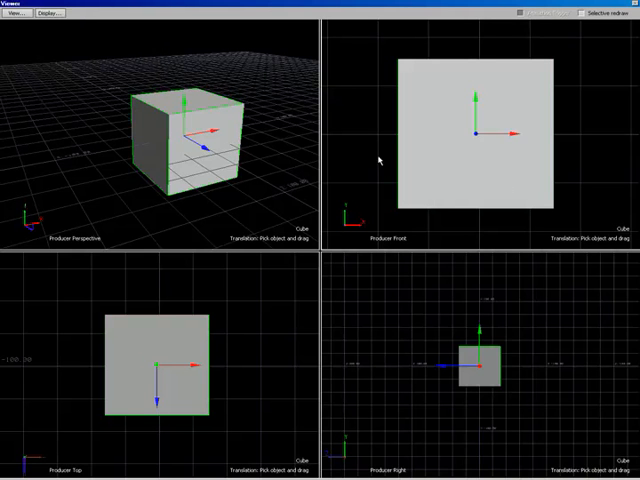
Step: Open the View menu to pick Perspective > Create New Camera
{"action": "left_click", "coordinate": [19, 14]}
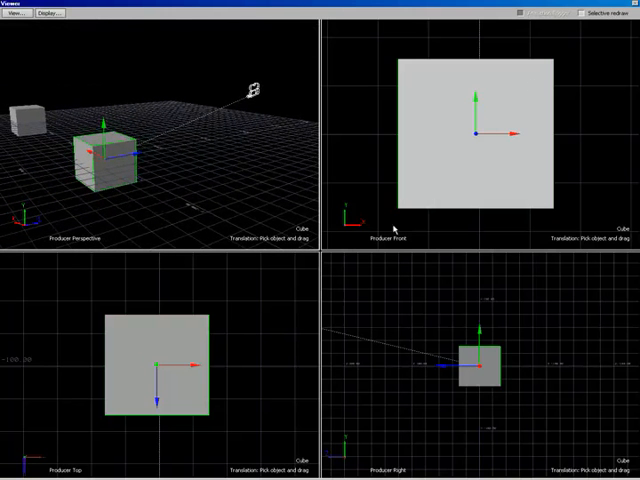
{"action": "mouse_move", "coordinate": [345, 194]}
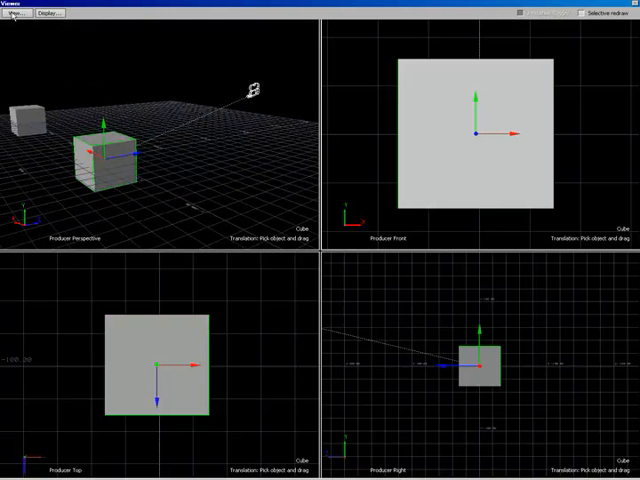
Step: Set the Front pane to View > Perspective > Camera to look through the new camera
{"action": "left_click", "coordinate": [20, 14]}
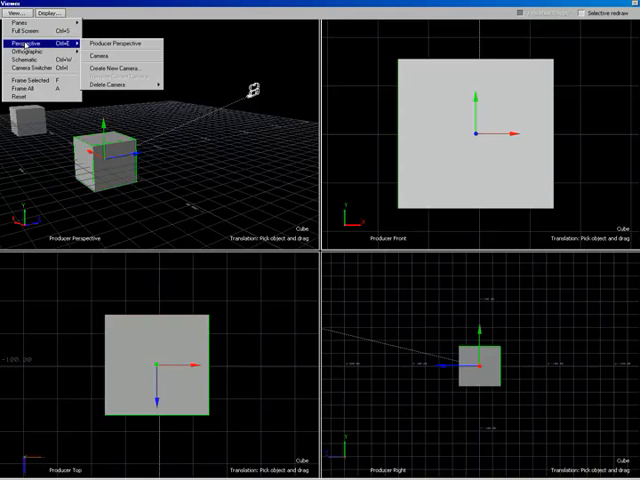
{"action": "mouse_move", "coordinate": [116, 62]}
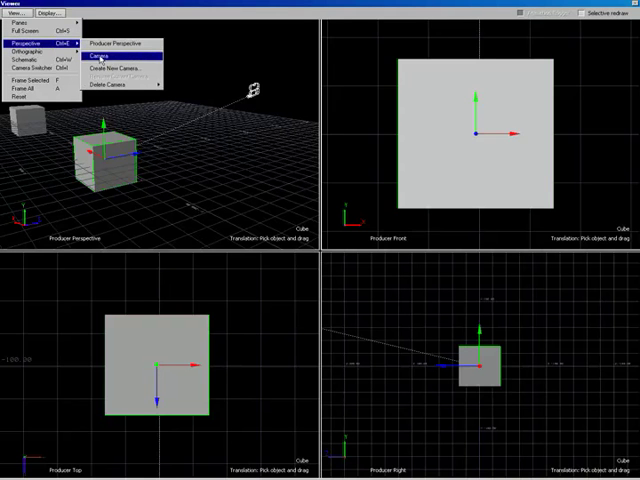
{"action": "left_click", "coordinate": [117, 54]}
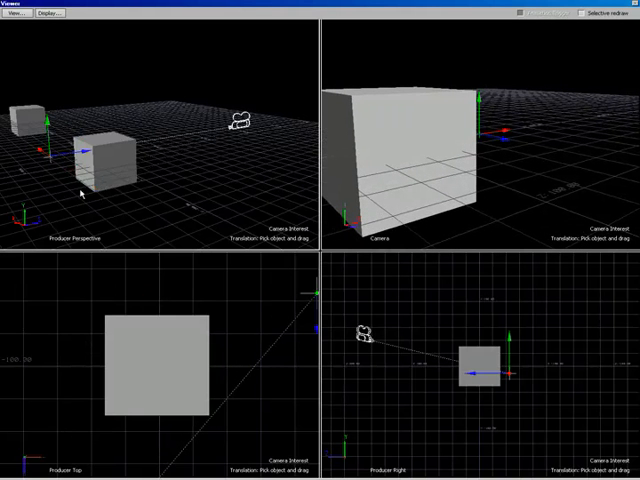
{"action": "mouse_move", "coordinate": [487, 190]}
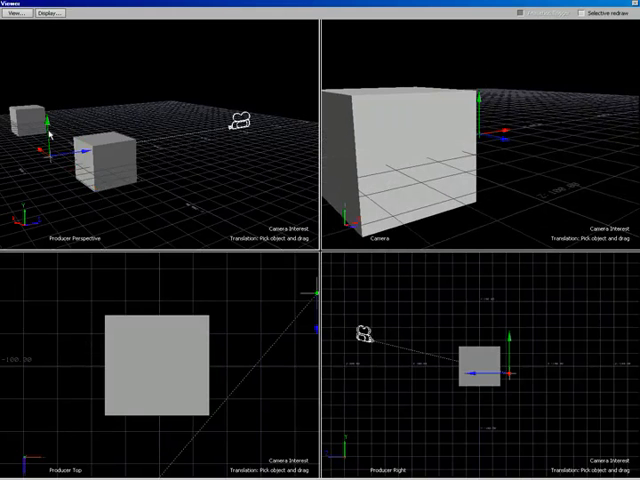
Step: Switch the Viewer from four panes to a single Producer Perspective pane
{"action": "left_click", "coordinate": [20, 14]}
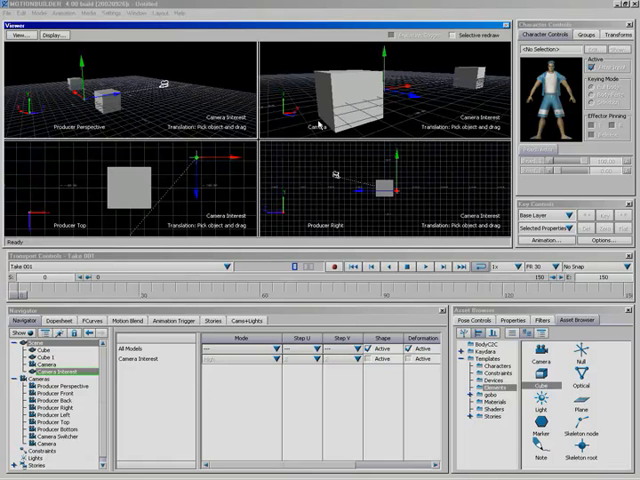
{"action": "left_click", "coordinate": [22, 35]}
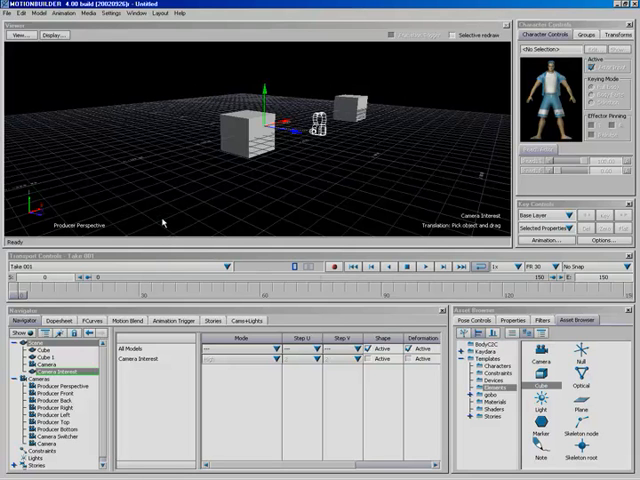
Step: Look over the View menu options, then select Cube 1 at the back
{"action": "left_click", "coordinate": [26, 36]}
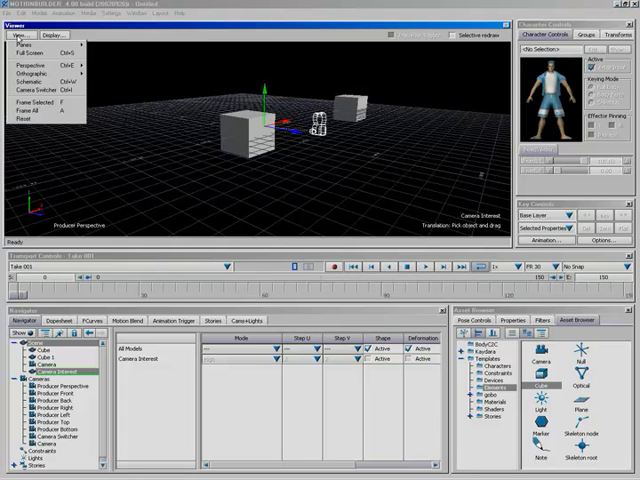
{"action": "mouse_move", "coordinate": [40, 91]}
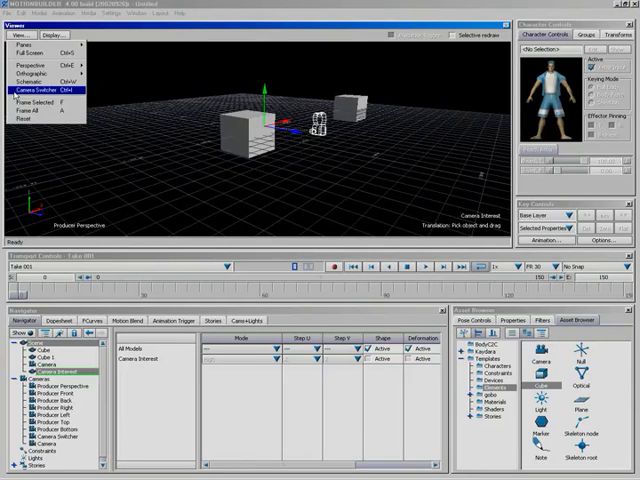
{"action": "mouse_move", "coordinate": [37, 103]}
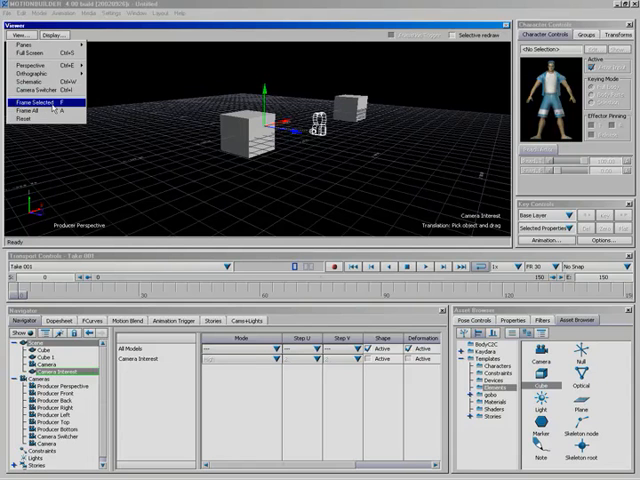
{"action": "mouse_move", "coordinate": [30, 121]}
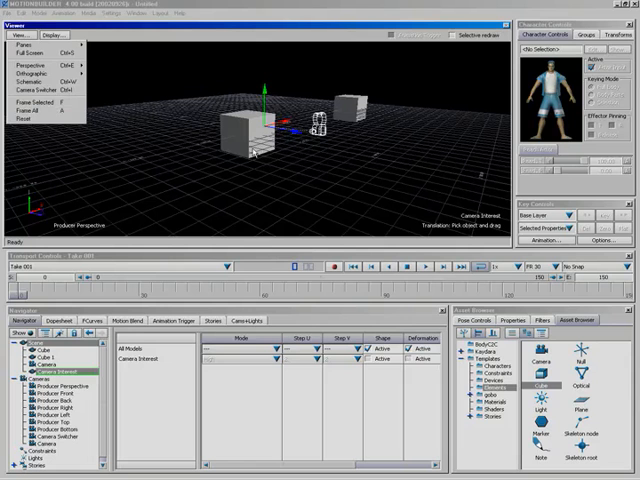
{"action": "left_click", "coordinate": [244, 130]}
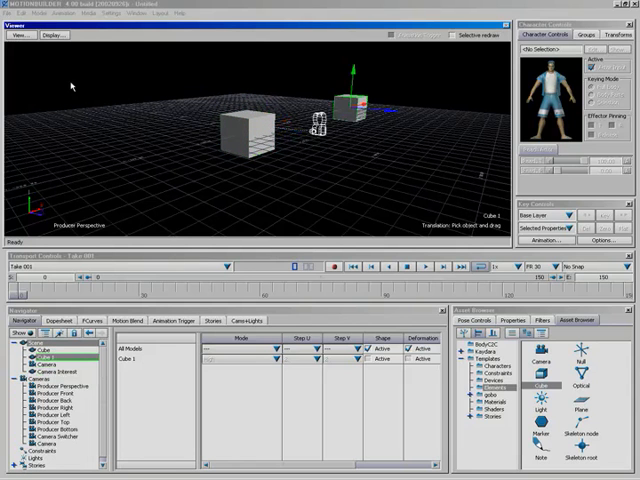
Step: Frame Cube 1 with View > Frame Selected, then View > Reset the perspective
{"action": "left_click", "coordinate": [19, 36]}
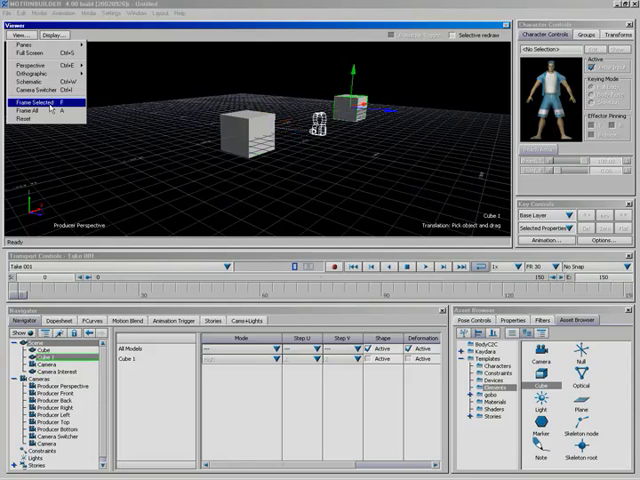
{"action": "left_click", "coordinate": [43, 103]}
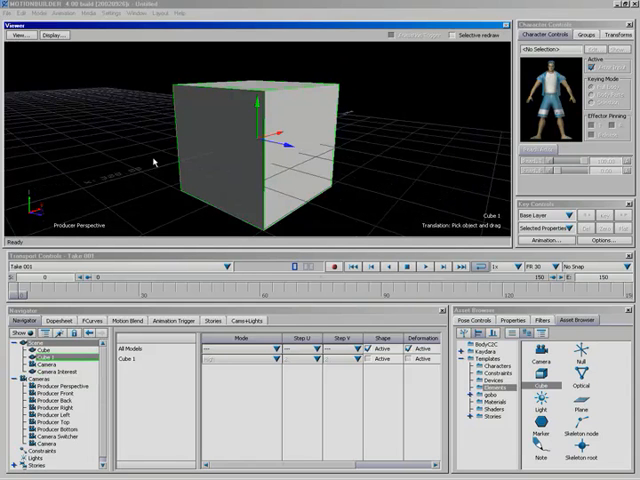
{"action": "mouse_move", "coordinate": [32, 107]}
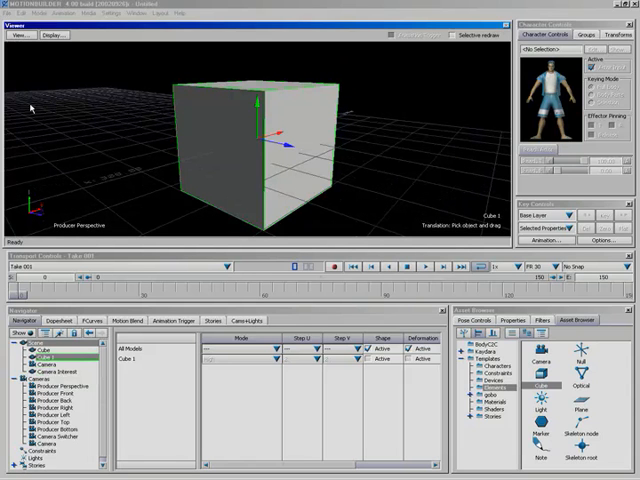
{"action": "left_click", "coordinate": [23, 36]}
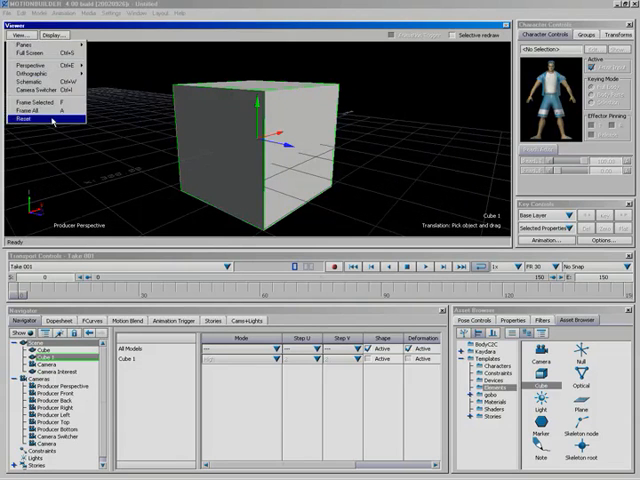
{"action": "left_click", "coordinate": [33, 118]}
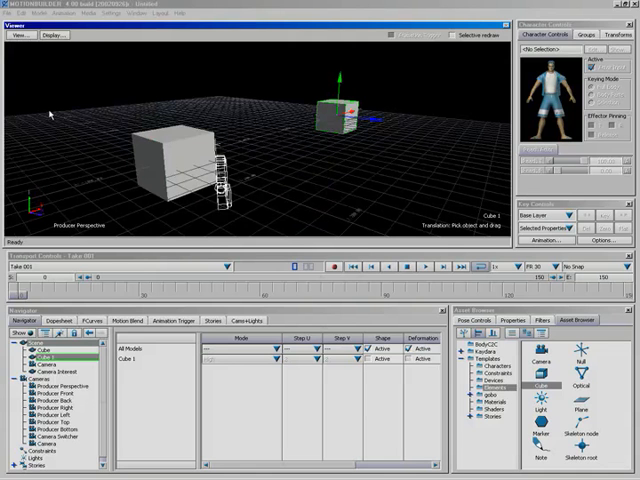
{"action": "mouse_move", "coordinate": [240, 178]}
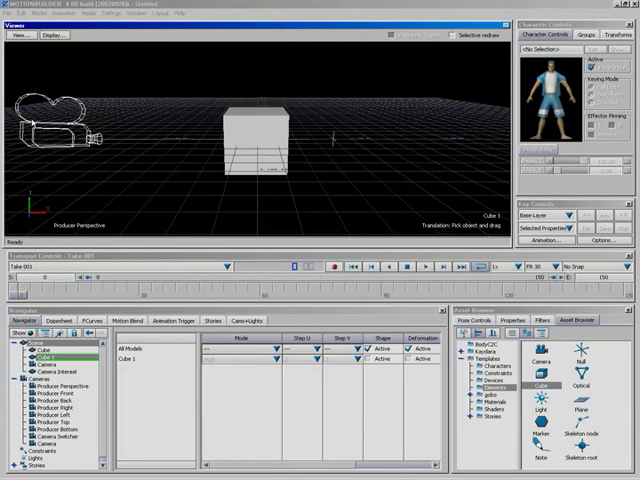
Step: Try X-Ray display, then switch it off to restore normal viewer display
{"action": "left_click", "coordinate": [24, 37]}
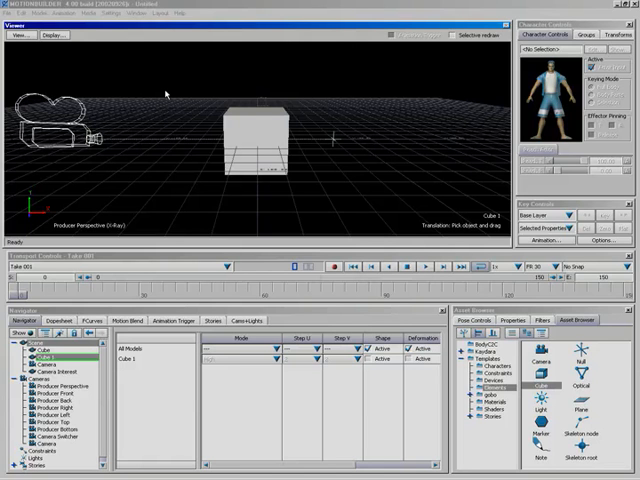
{"action": "left_click", "coordinate": [53, 36]}
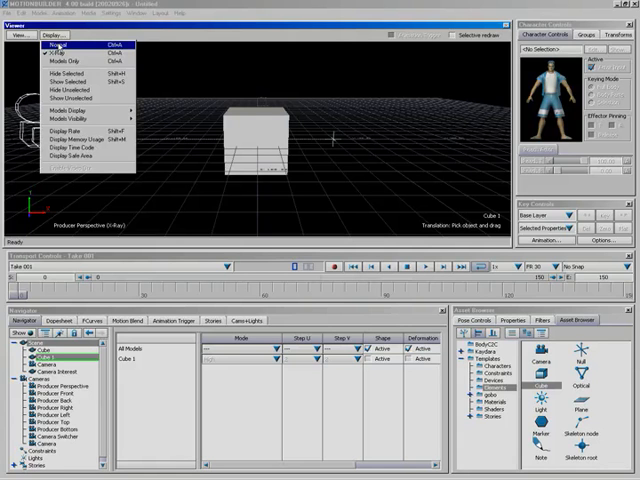
{"action": "mouse_move", "coordinate": [75, 62]}
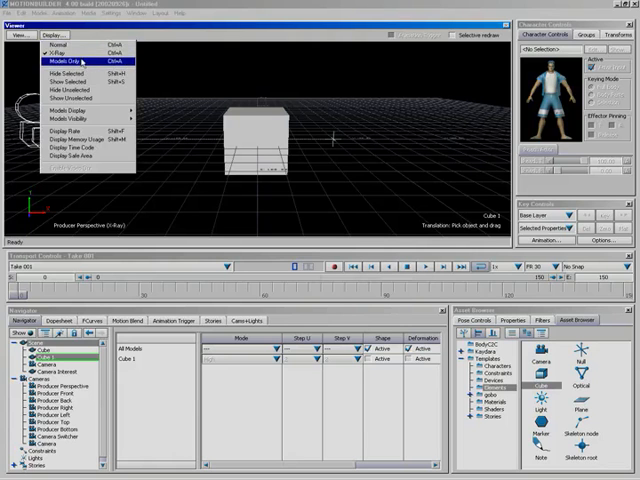
{"action": "left_click", "coordinate": [74, 60]}
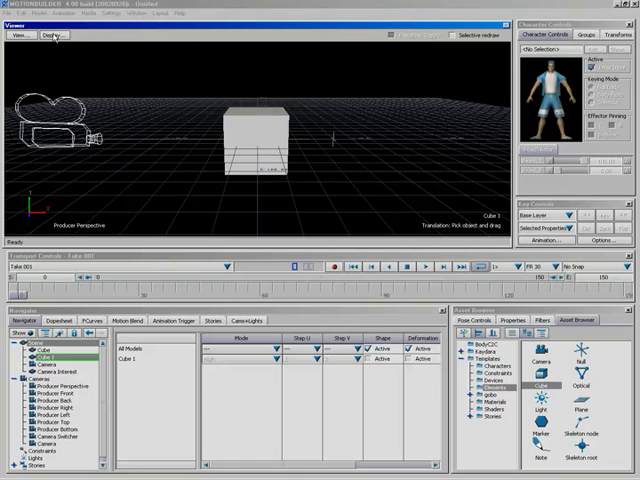
{"action": "left_click", "coordinate": [53, 40]}
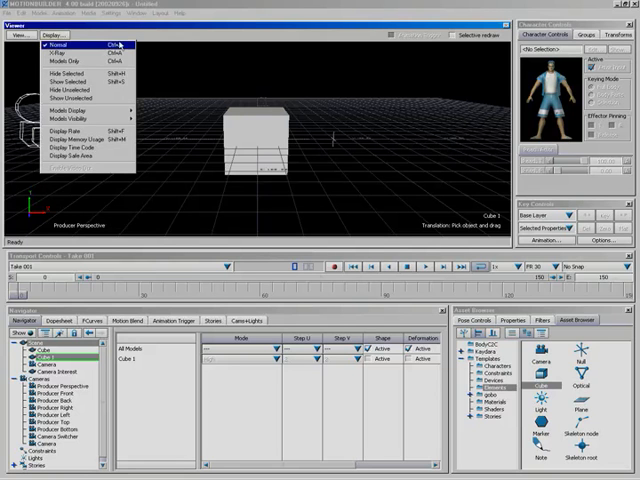
{"action": "mouse_move", "coordinate": [75, 64]}
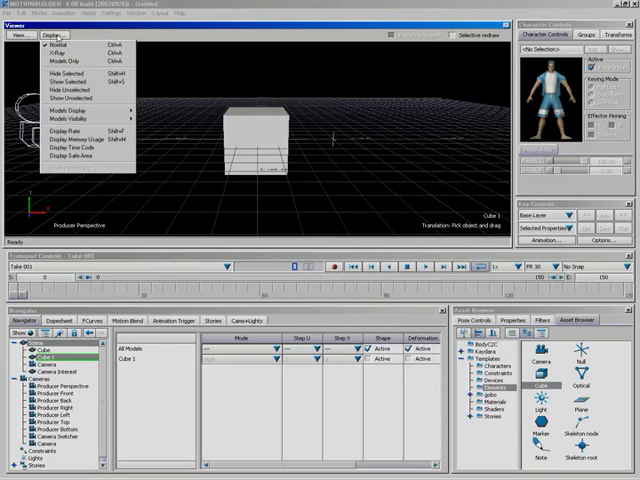
{"action": "left_click", "coordinate": [56, 38]}
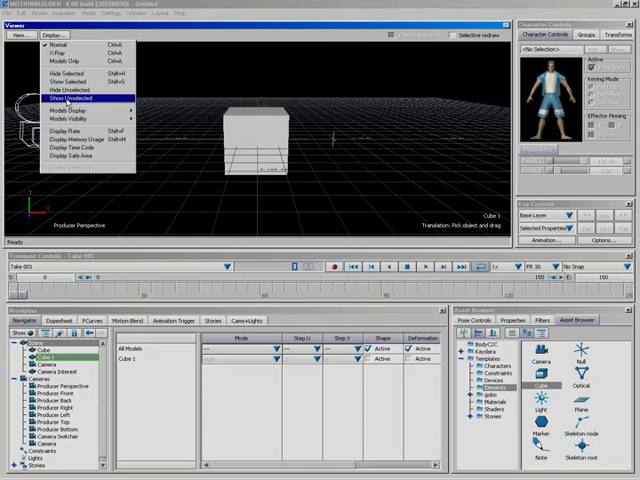
{"action": "mouse_move", "coordinate": [67, 78]}
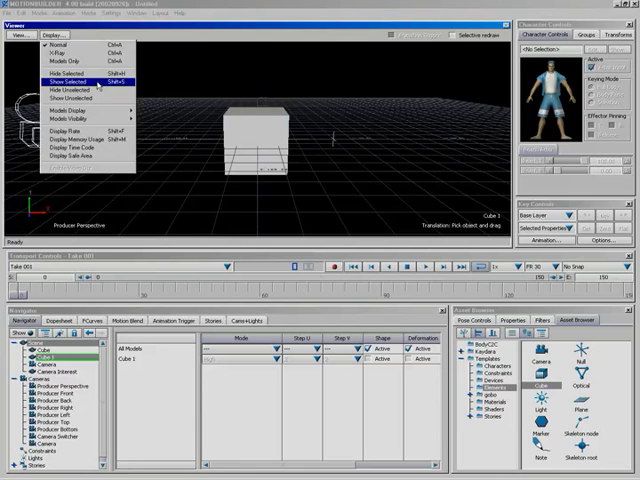
{"action": "mouse_move", "coordinate": [75, 99]}
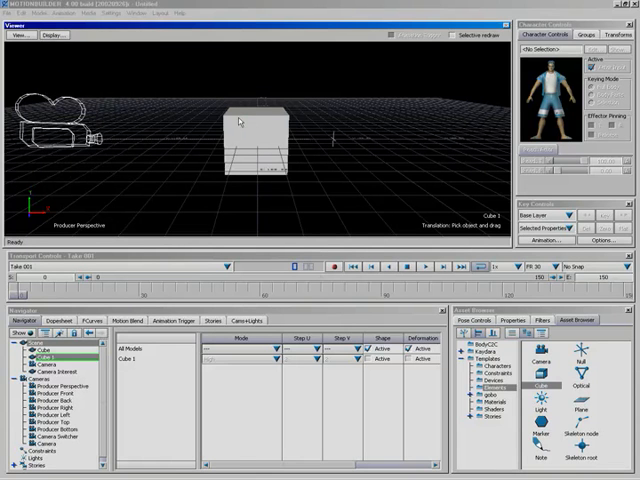
{"action": "left_click", "coordinate": [240, 130]}
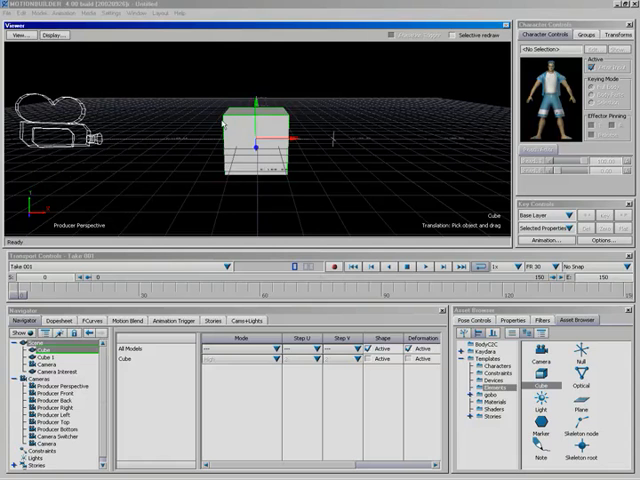
{"action": "left_click", "coordinate": [54, 36]}
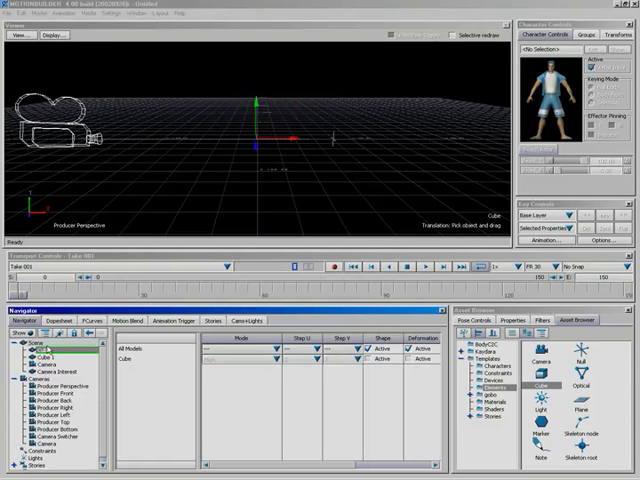
{"action": "left_click", "coordinate": [55, 36]}
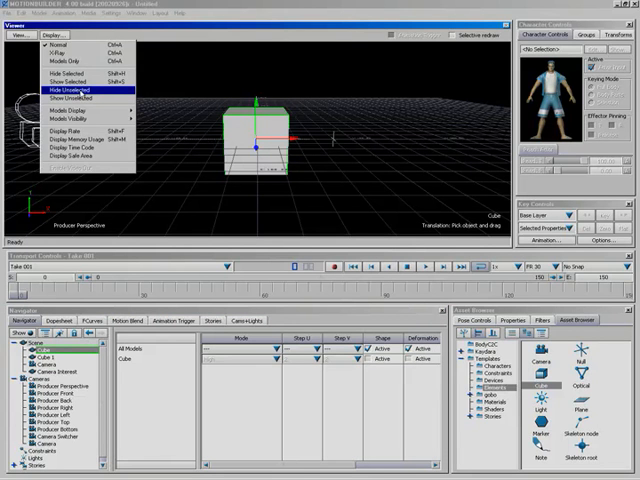
{"action": "mouse_move", "coordinate": [70, 97]}
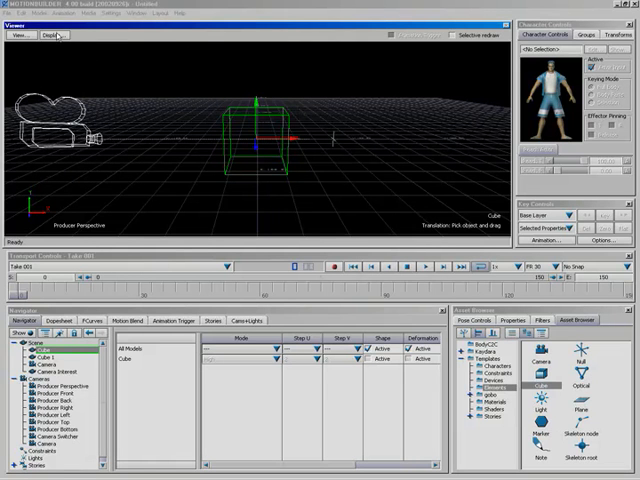
{"action": "left_click", "coordinate": [50, 36]}
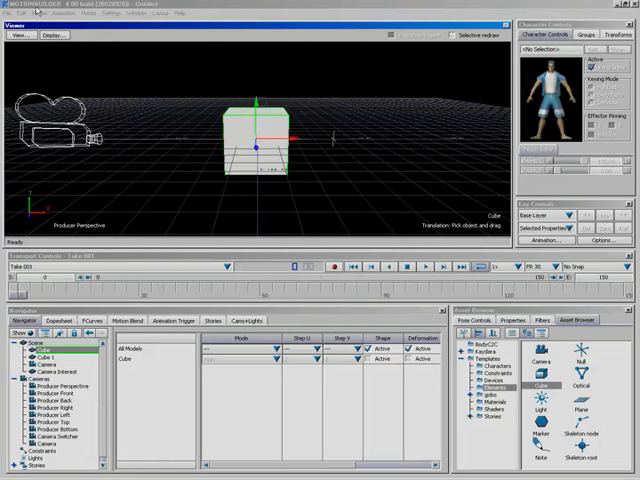
Step: Open the viewer Display options to reach the model shading modes
{"action": "left_click", "coordinate": [55, 36]}
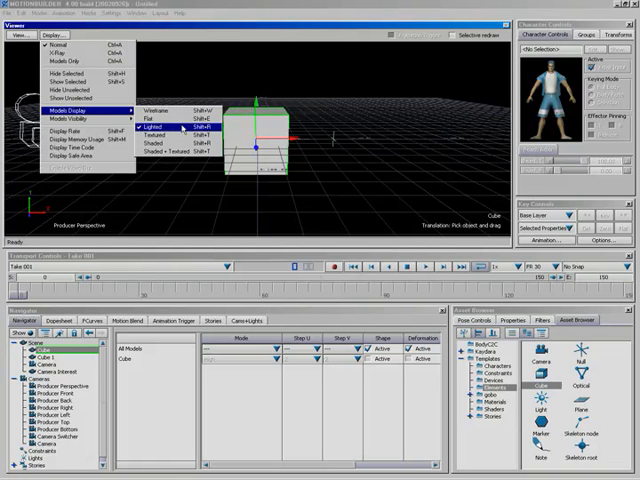
{"action": "mouse_move", "coordinate": [165, 160]}
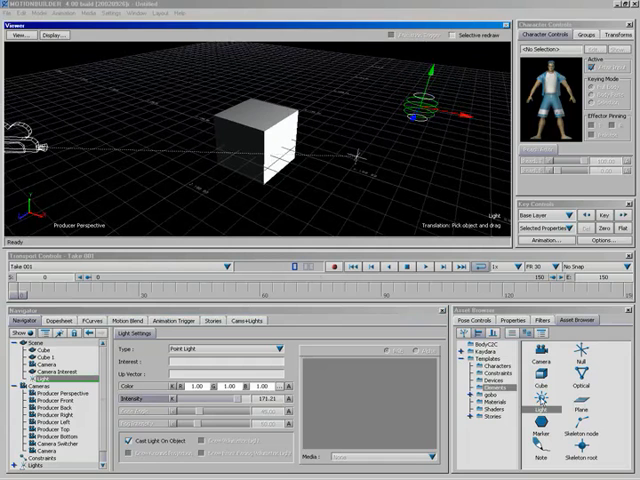
{"action": "mouse_move", "coordinate": [133, 106]}
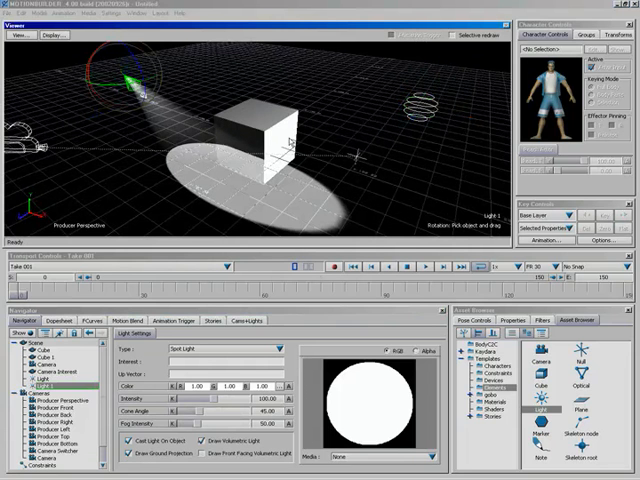
Step: Open the viewer Display options to reach Models Visibility
{"action": "left_click", "coordinate": [54, 35]}
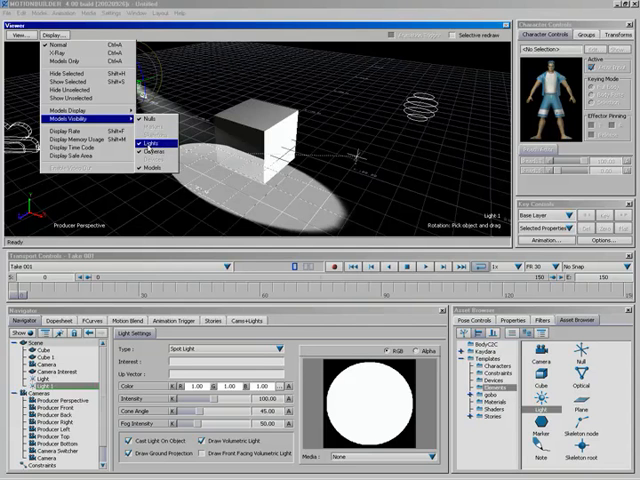
Step: Uncheck Lights under Models Visibility, then reopen the Display options for Display Rate
{"action": "left_click", "coordinate": [145, 147]}
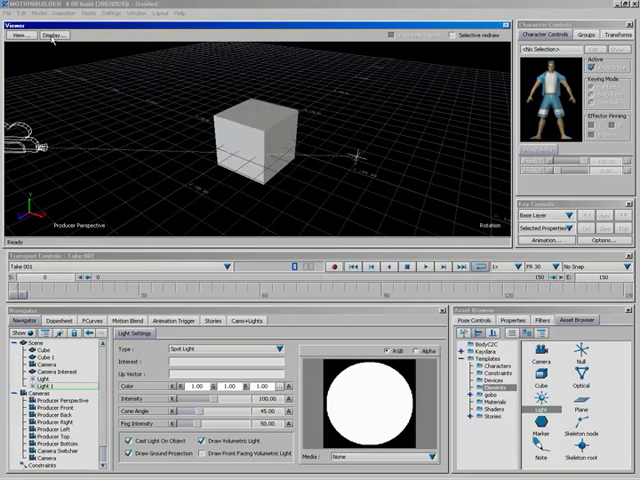
{"action": "left_click", "coordinate": [54, 36]}
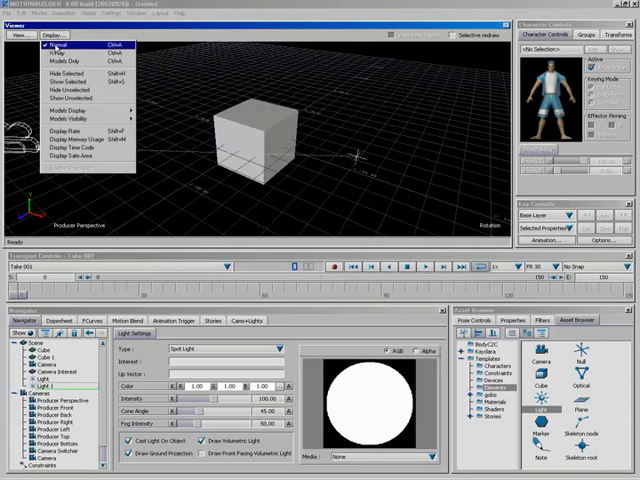
{"action": "mouse_move", "coordinate": [62, 131]}
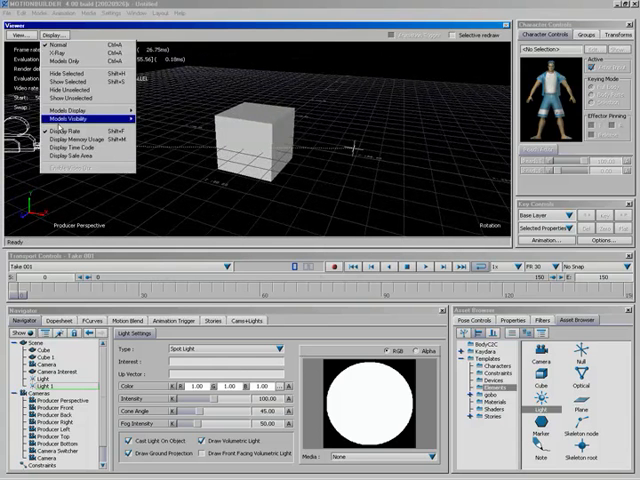
{"action": "mouse_move", "coordinate": [88, 125]}
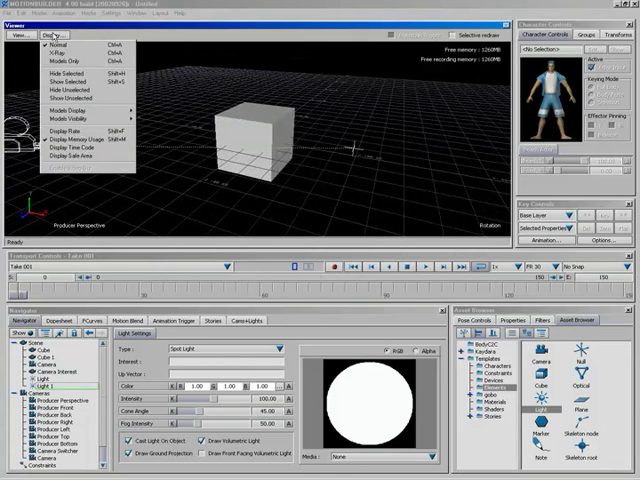
{"action": "mouse_move", "coordinate": [73, 157]}
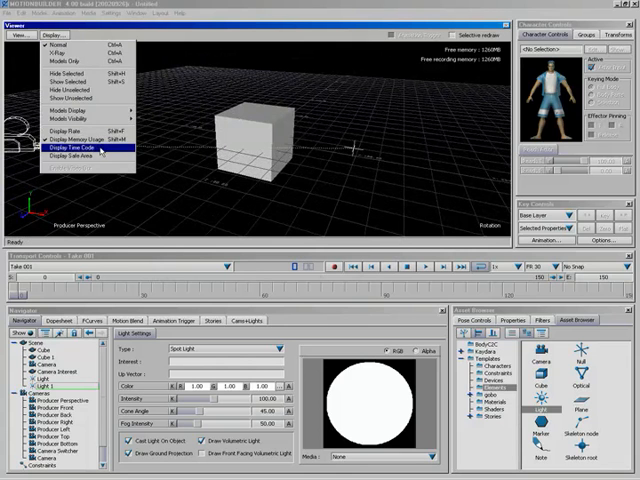
Step: Turn on Display Time Code and Display Safe Area in the viewer panes
{"action": "left_click", "coordinate": [72, 157]}
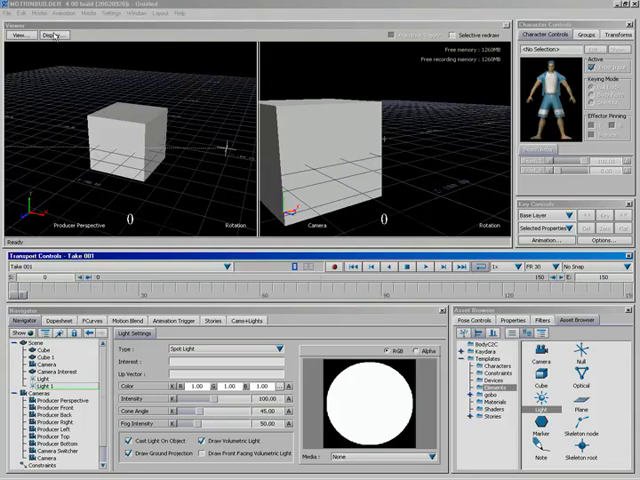
{"action": "left_click", "coordinate": [50, 36]}
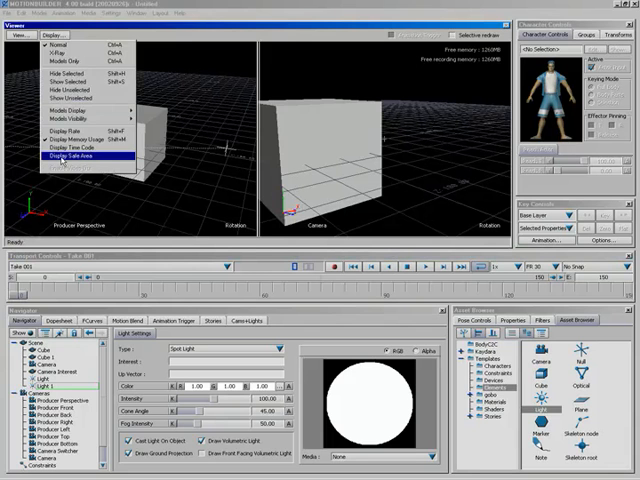
{"action": "left_click", "coordinate": [75, 157]}
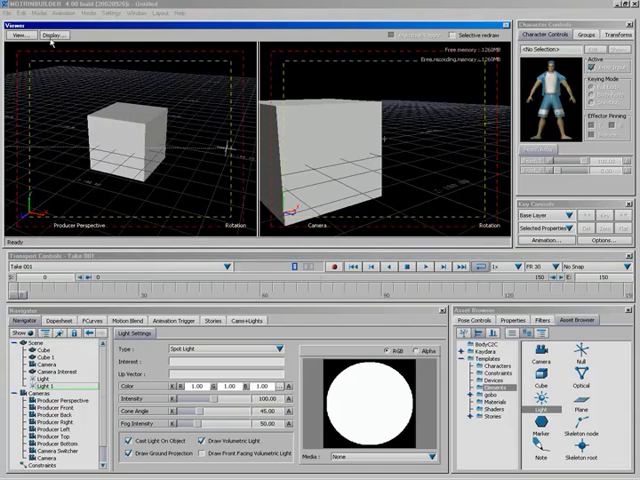
{"action": "left_click", "coordinate": [53, 36]}
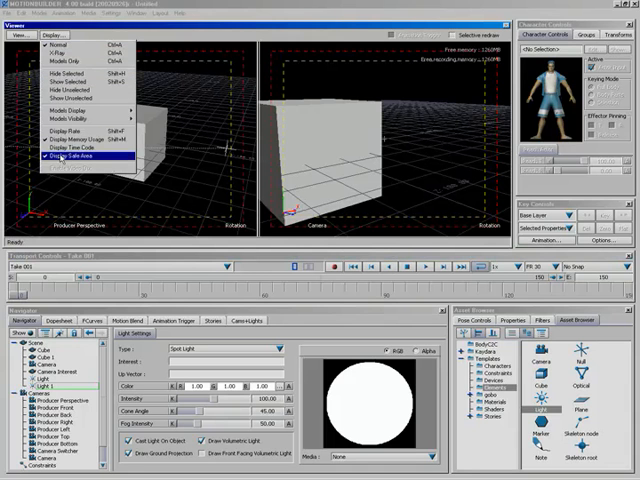